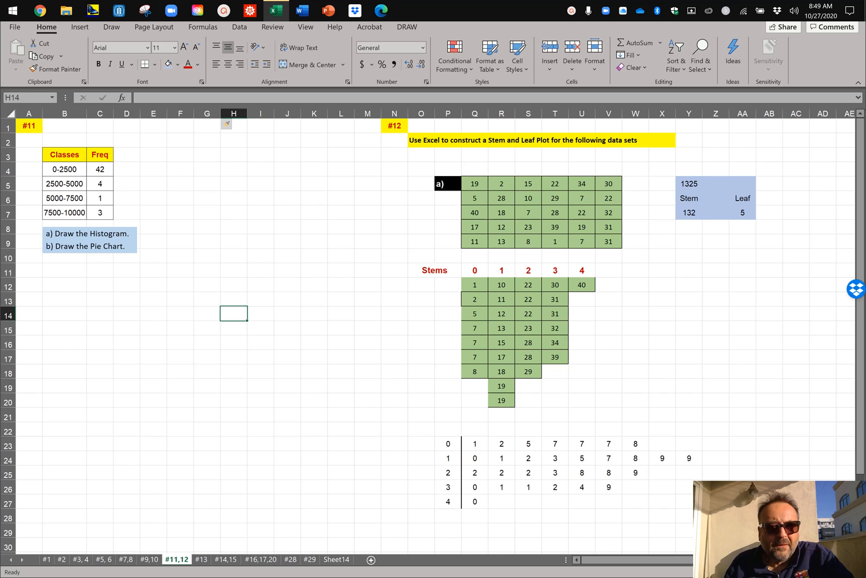
pyautogui.moveTo(333, 349)
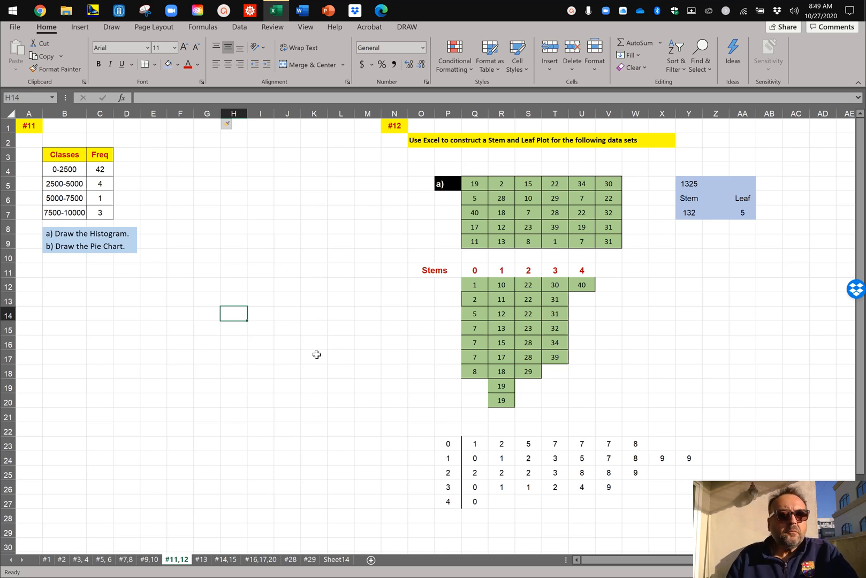
pyautogui.moveTo(304, 340)
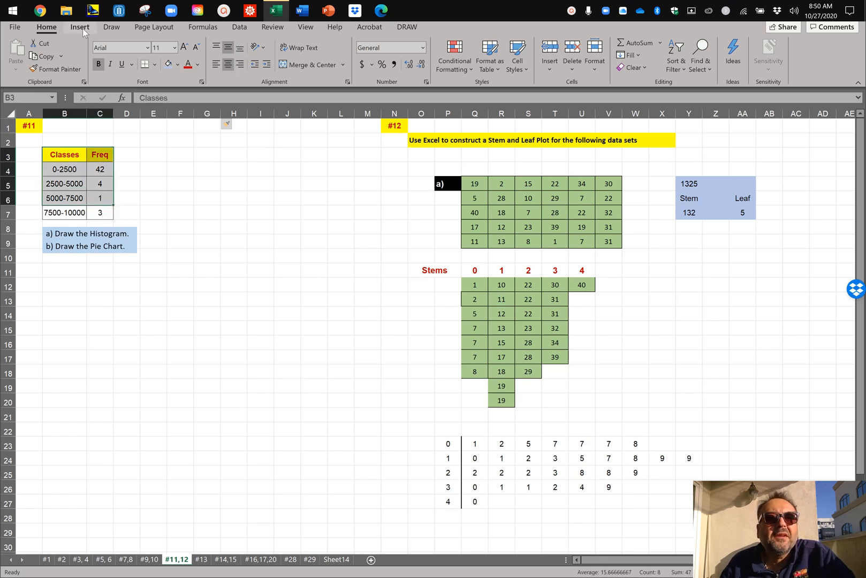
# Insert a 2-D clustered column chart of Freq for the first three classes (B3:C6)
pyautogui.click(79, 26)
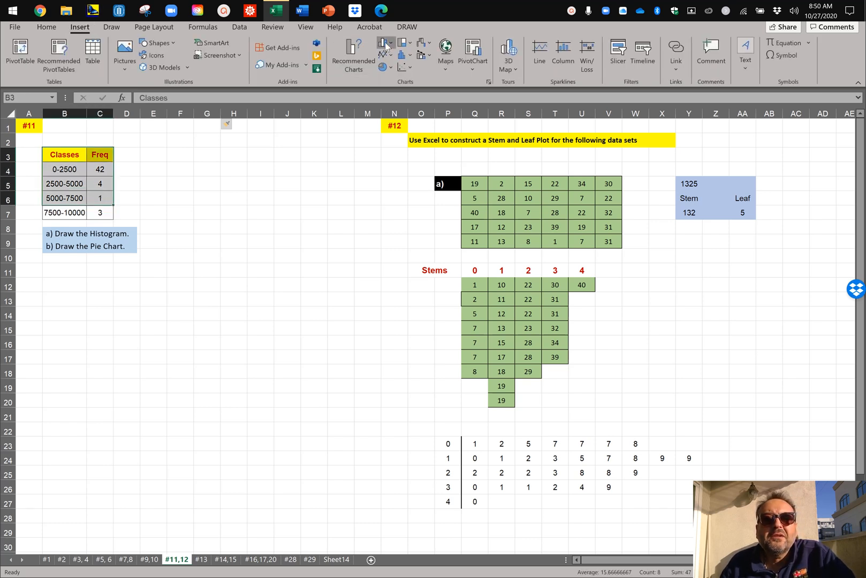
pyautogui.click(383, 46)
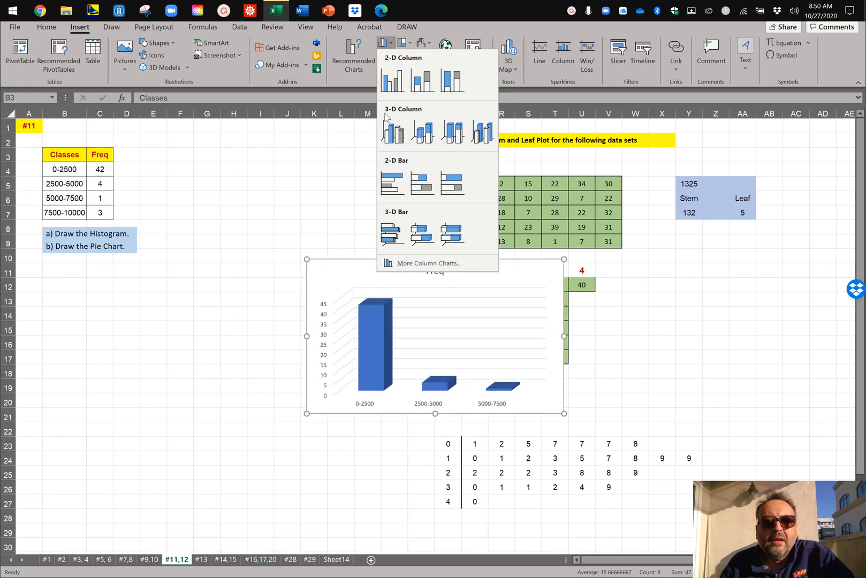
pyautogui.click(391, 78)
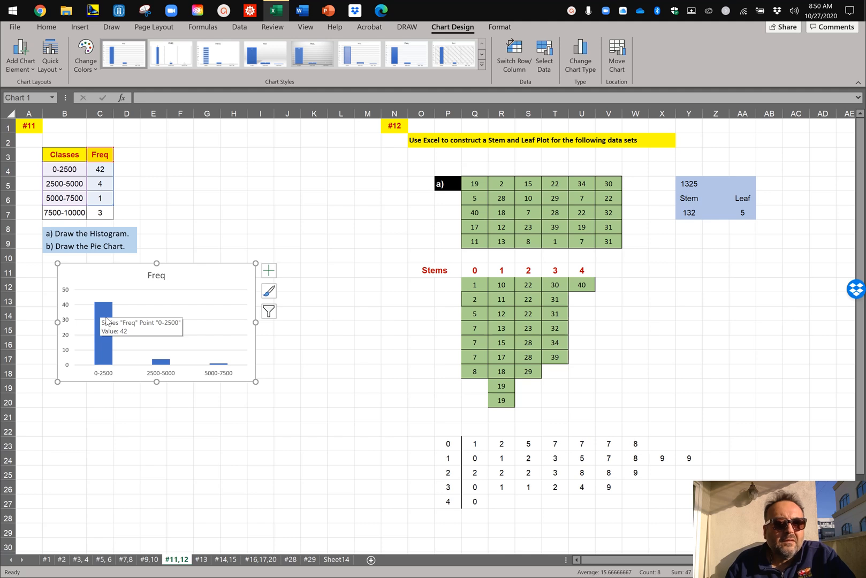
pyautogui.rightClick(103, 303)
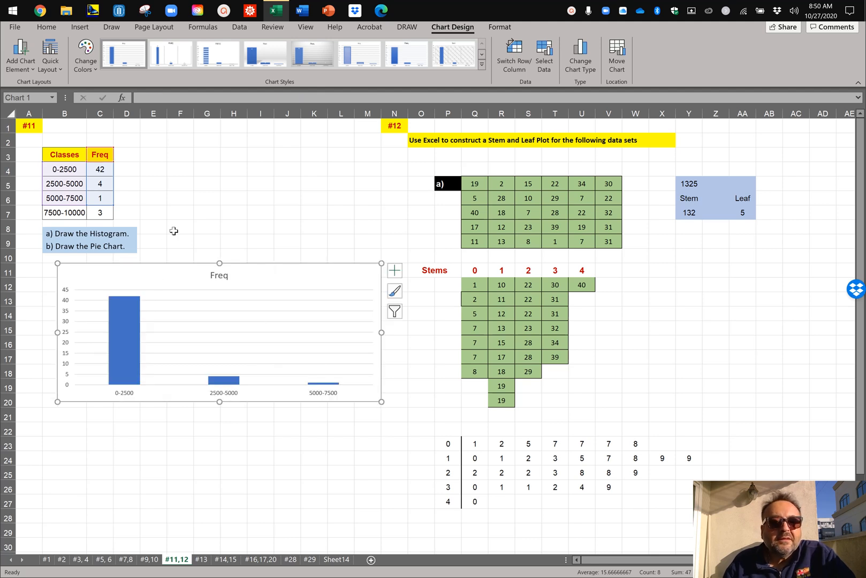
pyautogui.moveTo(185, 264)
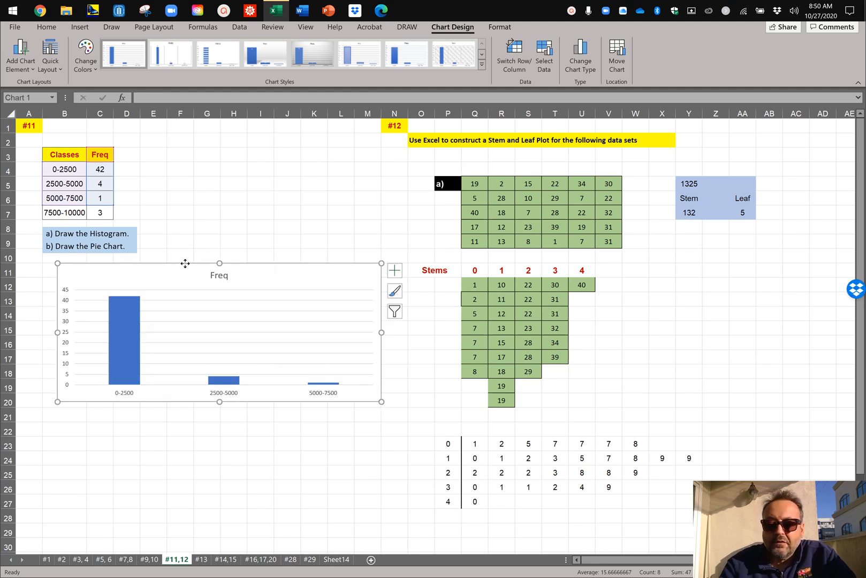
# Insert a clustered column chart from B3:C7, covering all four classes including 7500-10000
pyautogui.click(64, 155)
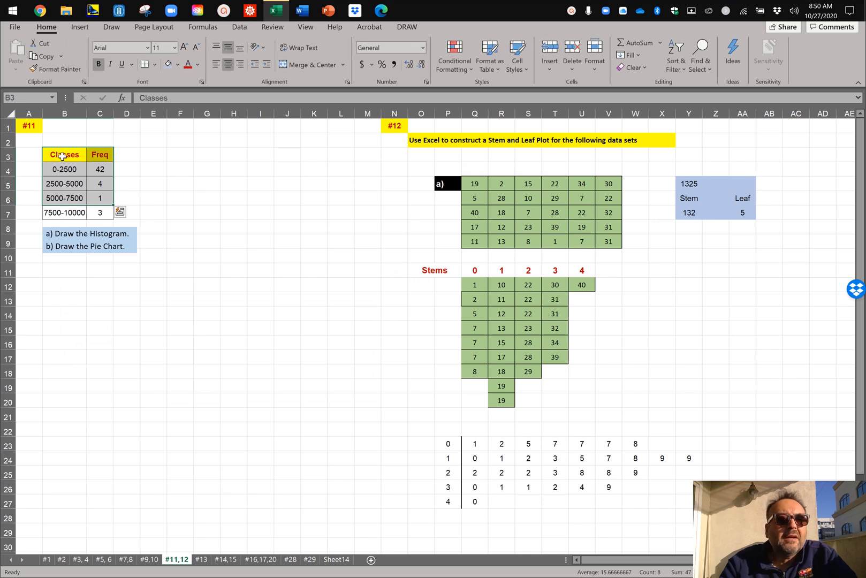
pyautogui.moveTo(64, 155); pyautogui.dragTo(100, 212)
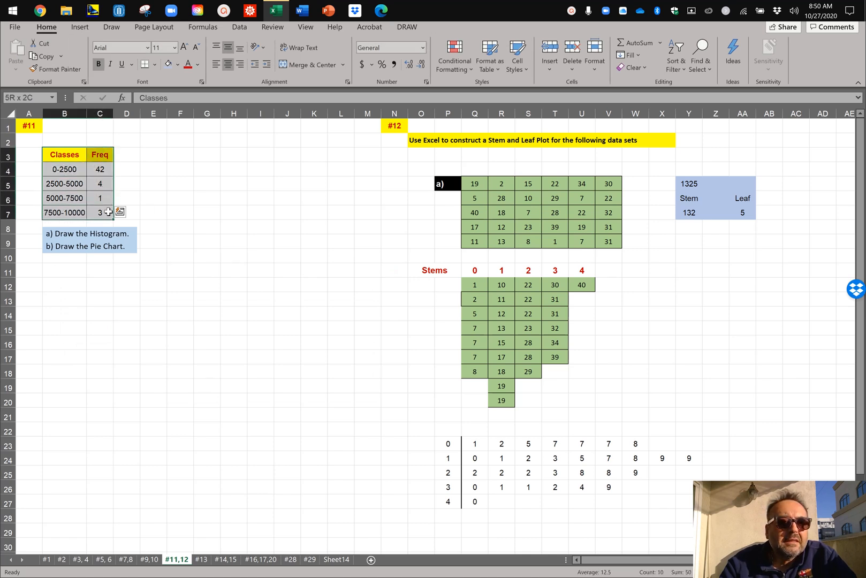
pyautogui.click(79, 26)
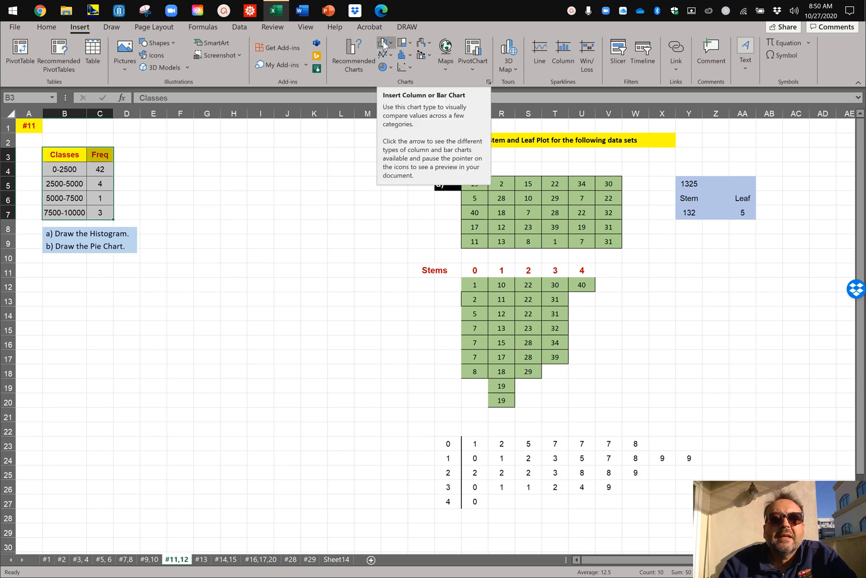
pyautogui.click(382, 43)
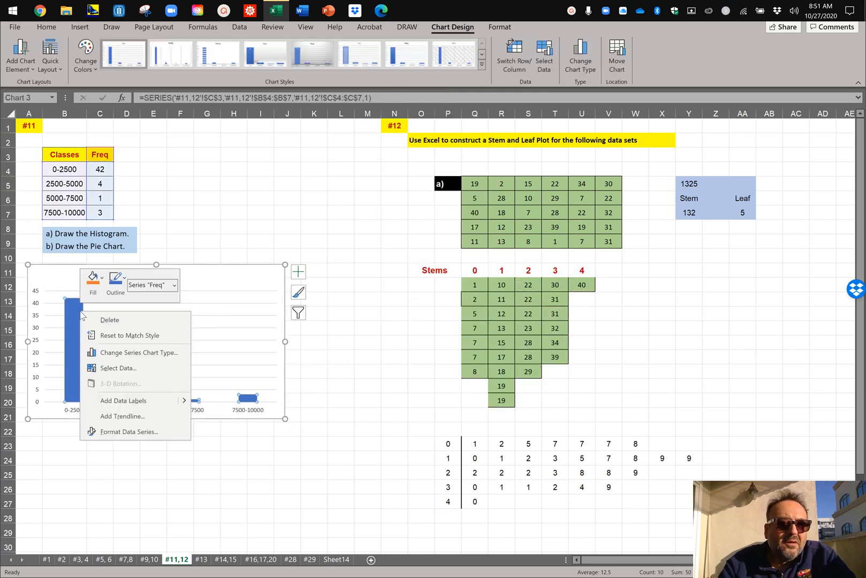
# Set the Freq series gap width to 2% so the histogram bars touch
pyautogui.click(128, 432)
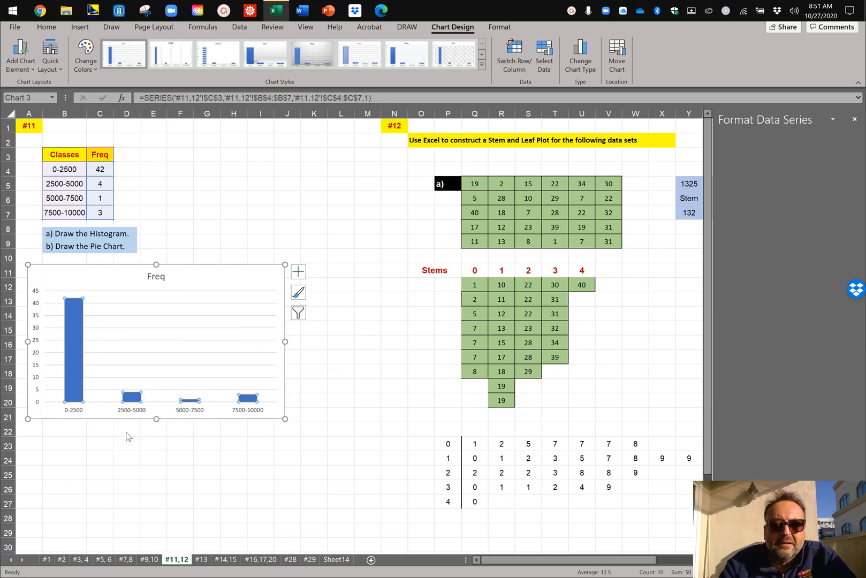
pyautogui.click(764, 155)
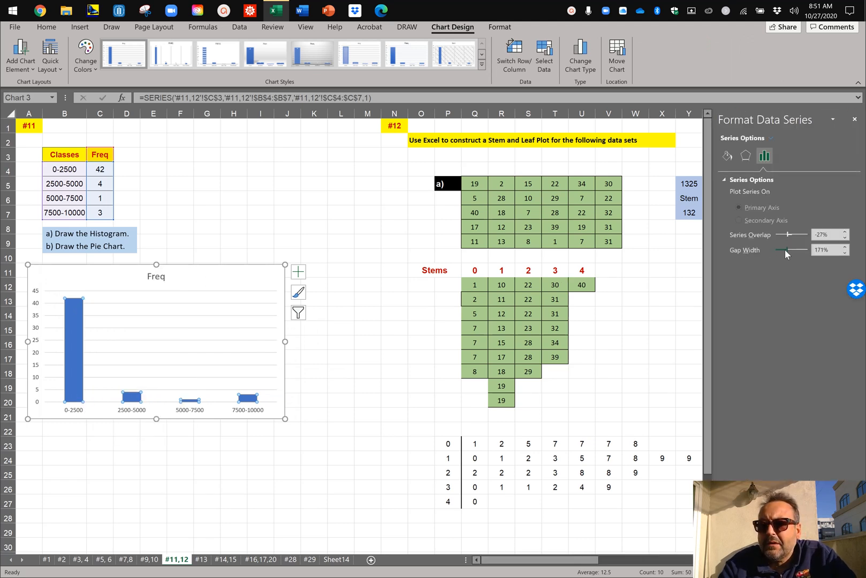
pyautogui.moveTo(786, 250); pyautogui.dragTo(844, 250)
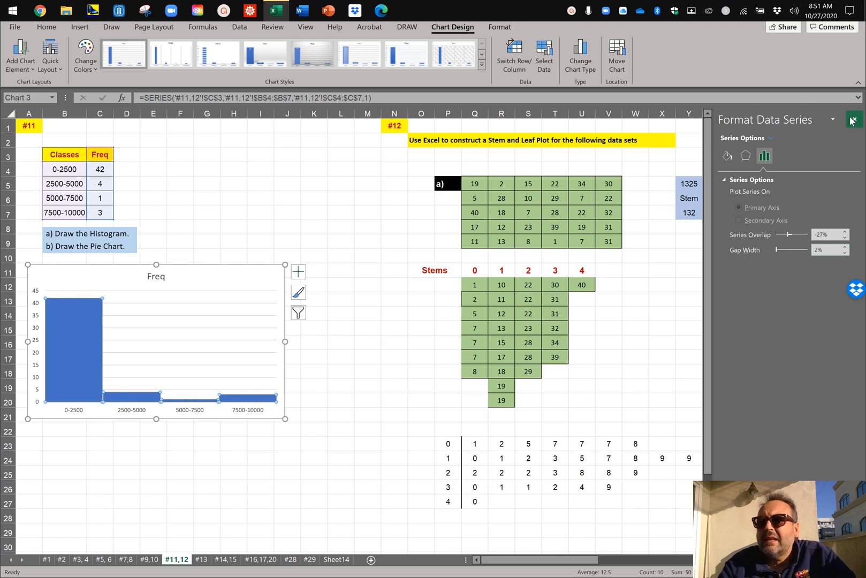
pyautogui.click(852, 120)
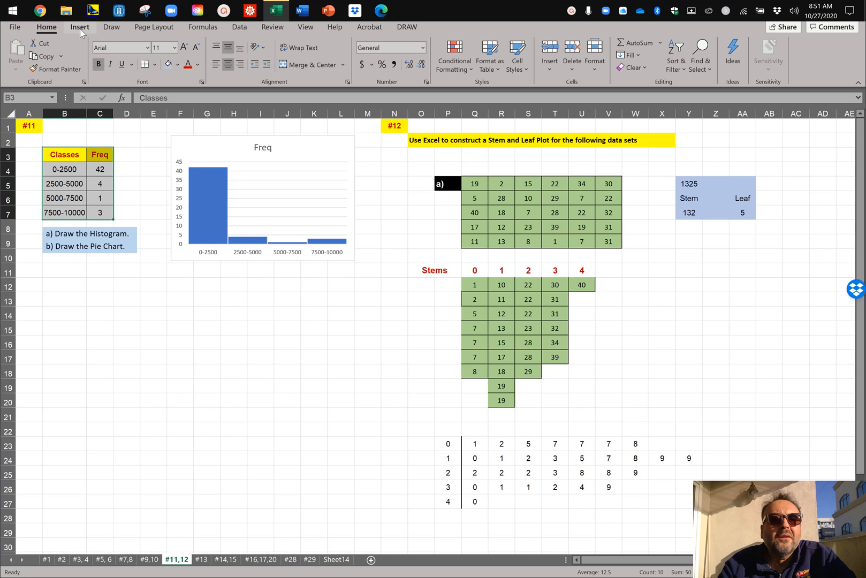
# Insert a pie chart of the four class frequencies below the histogram
pyautogui.click(382, 65)
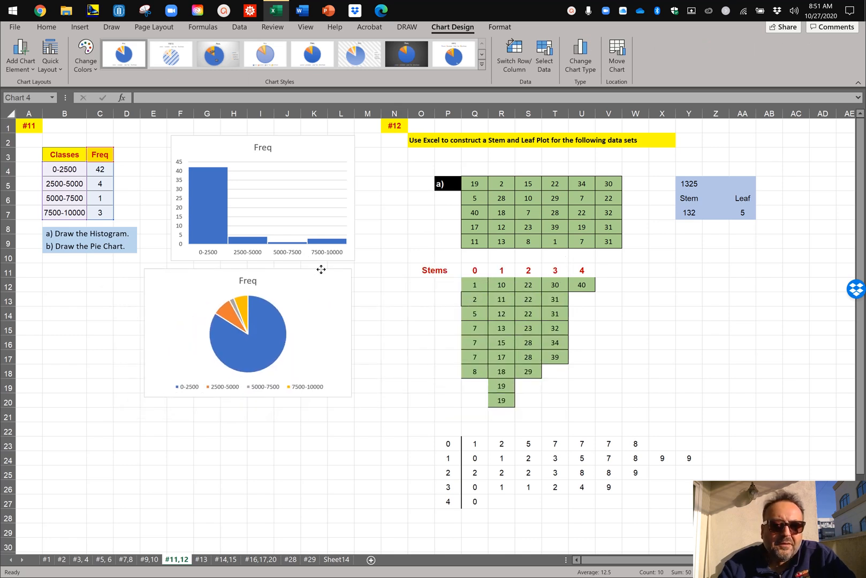
pyautogui.click(287, 415)
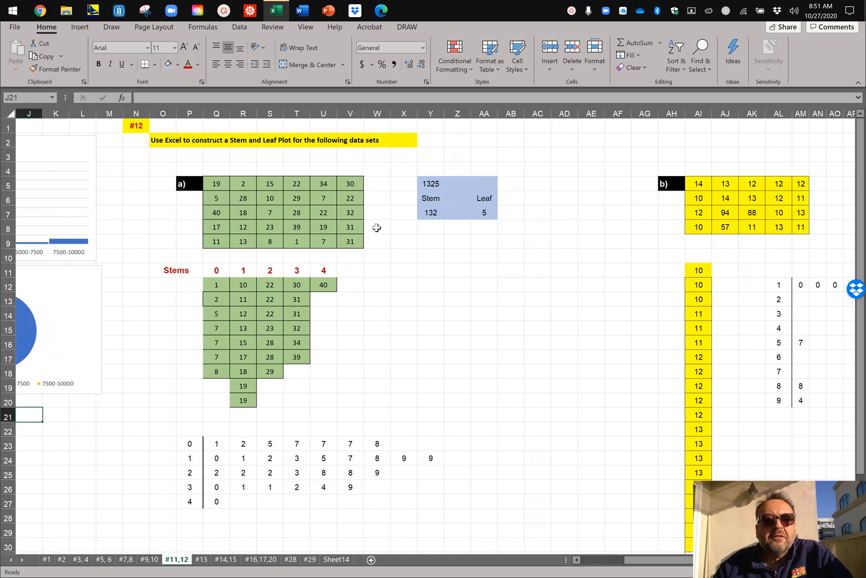
pyautogui.moveTo(266, 242)
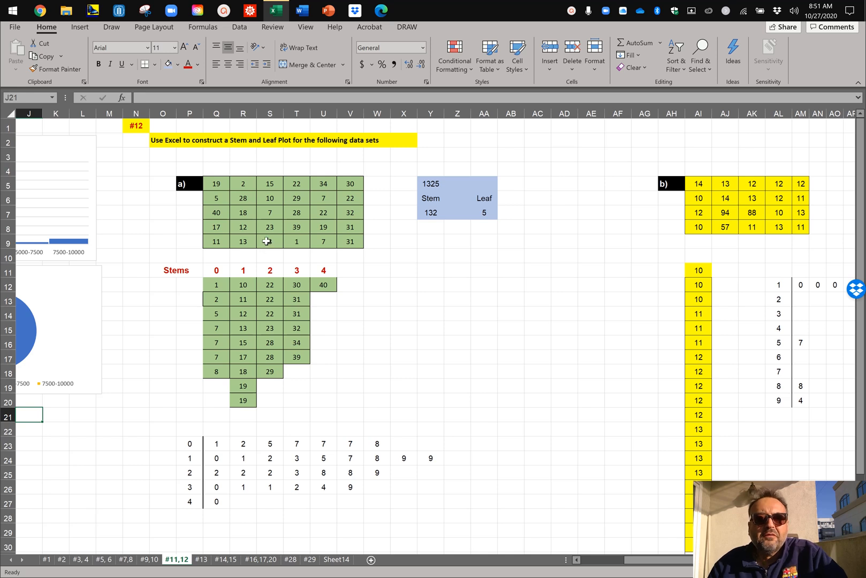
pyautogui.click(431, 183)
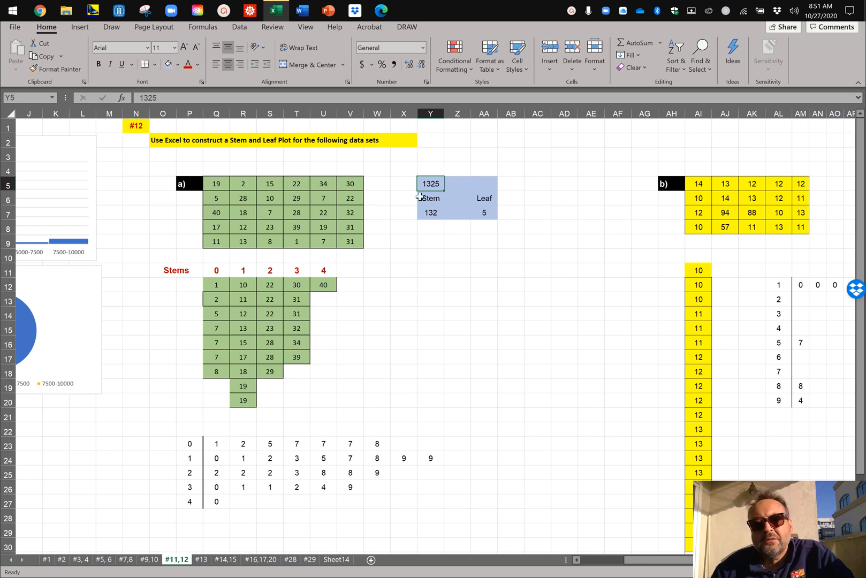
pyautogui.moveTo(451, 194)
pyautogui.write('3')
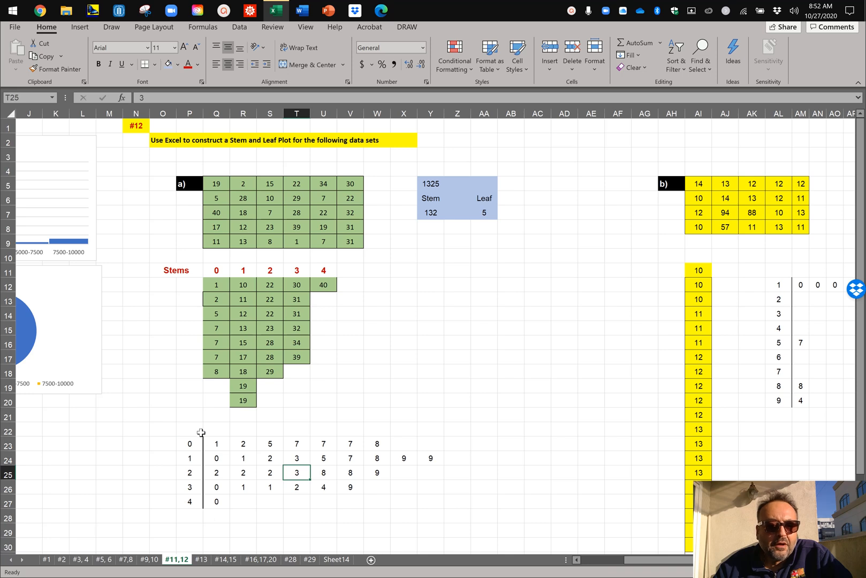
pyautogui.moveTo(206, 517)
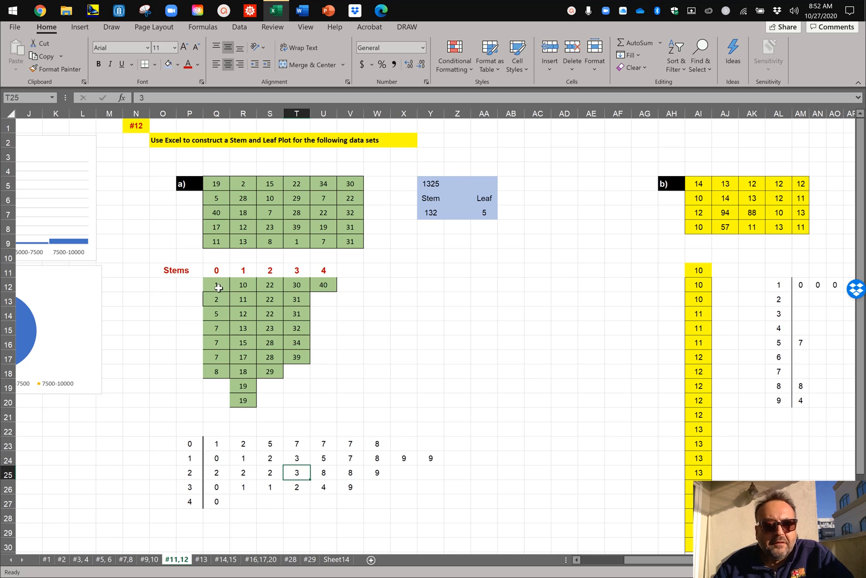
pyautogui.moveTo(216, 275)
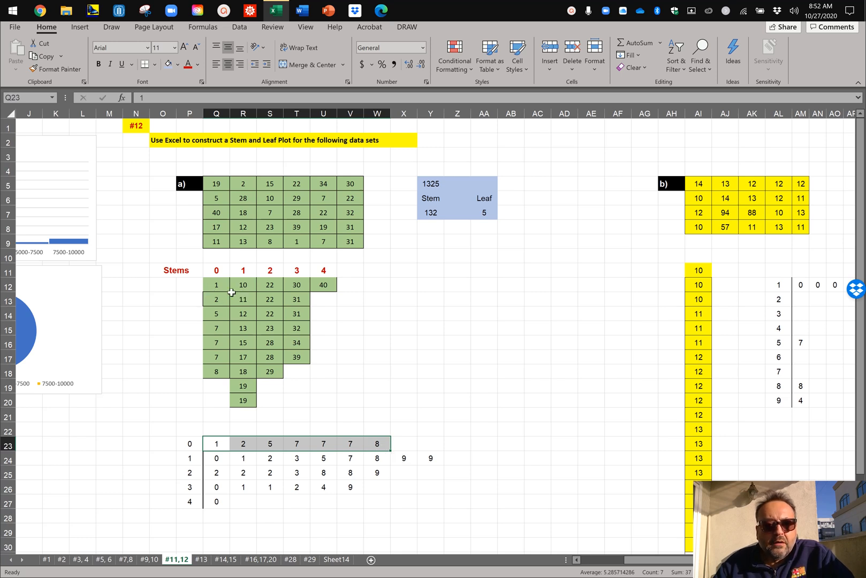
pyautogui.moveTo(240, 343)
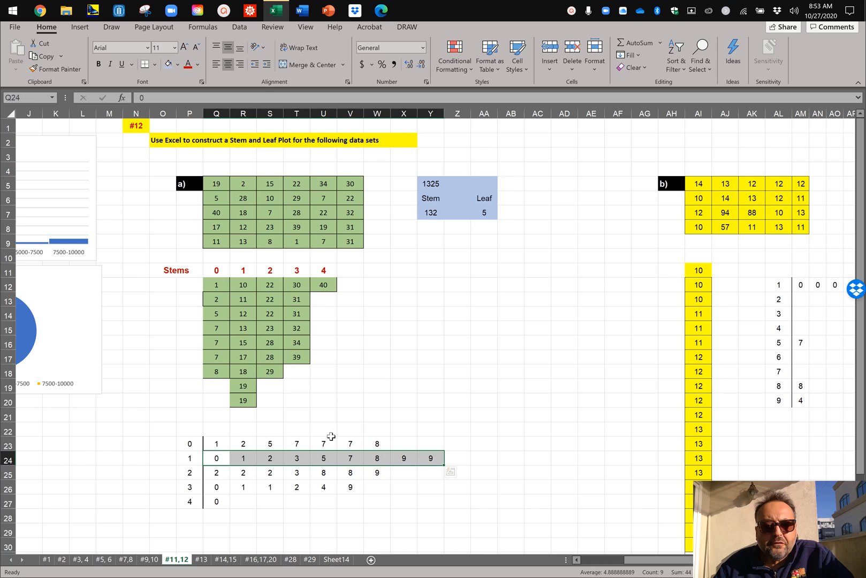
pyautogui.moveTo(320, 274)
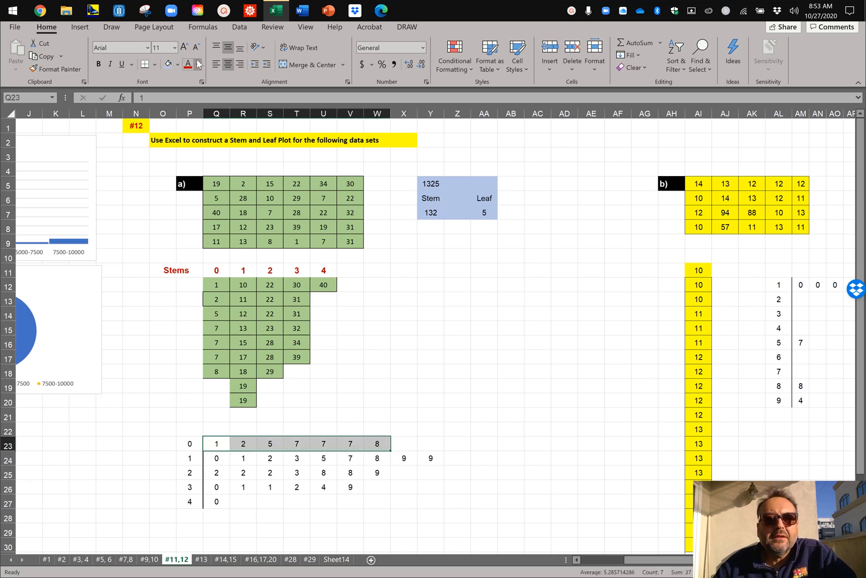
# Fill data set a's leaf cells (rows 23–27) solid black
pyautogui.click(197, 64)
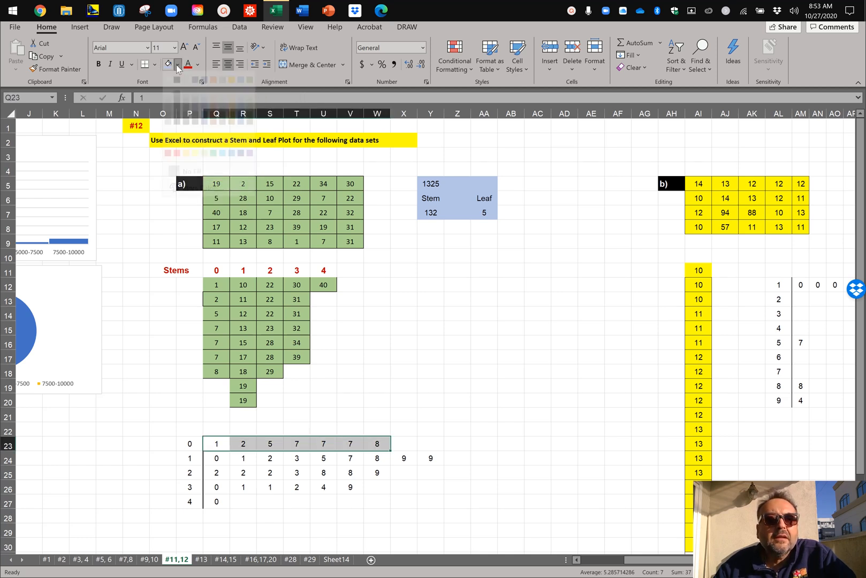
pyautogui.click(177, 65)
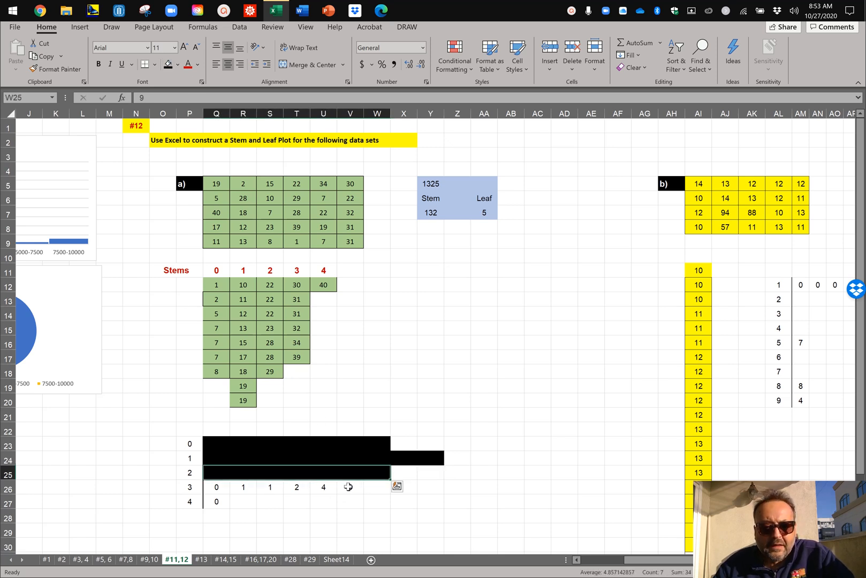
pyautogui.write('9')
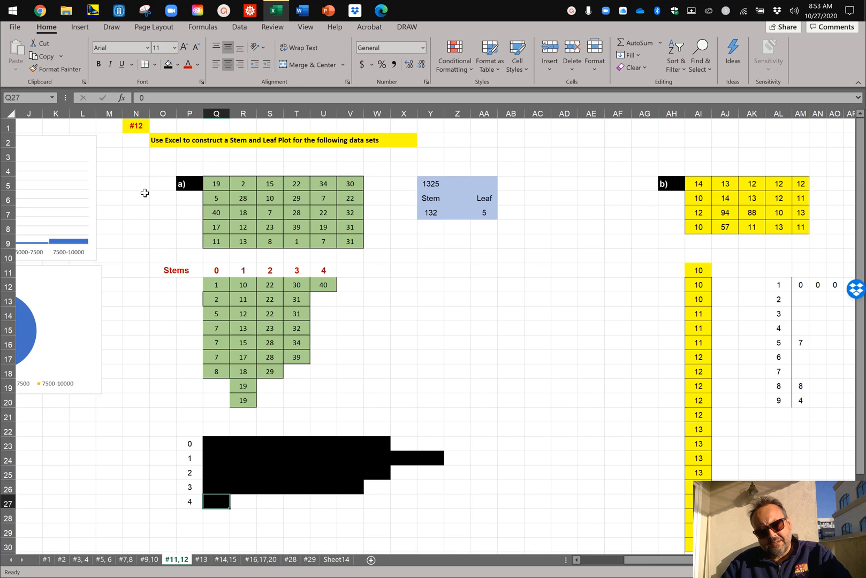
pyautogui.moveTo(186, 460)
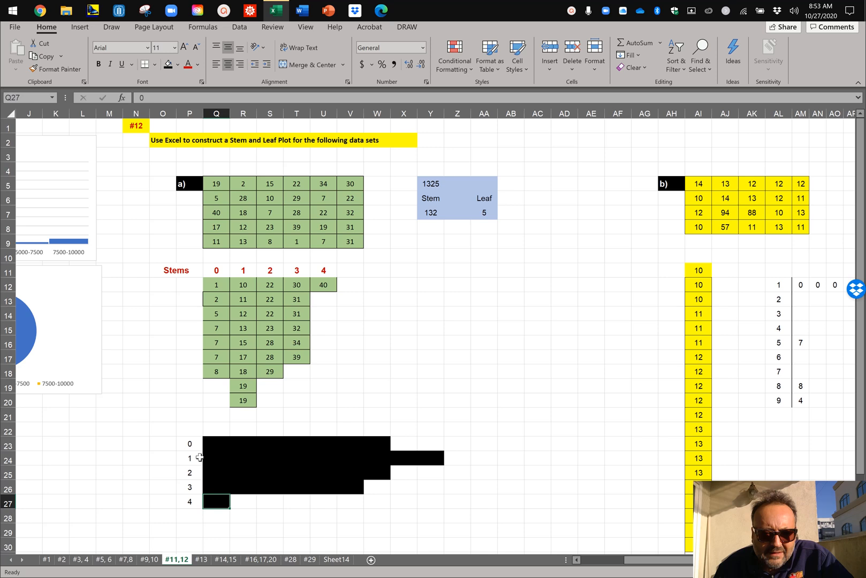
pyautogui.moveTo(357, 511)
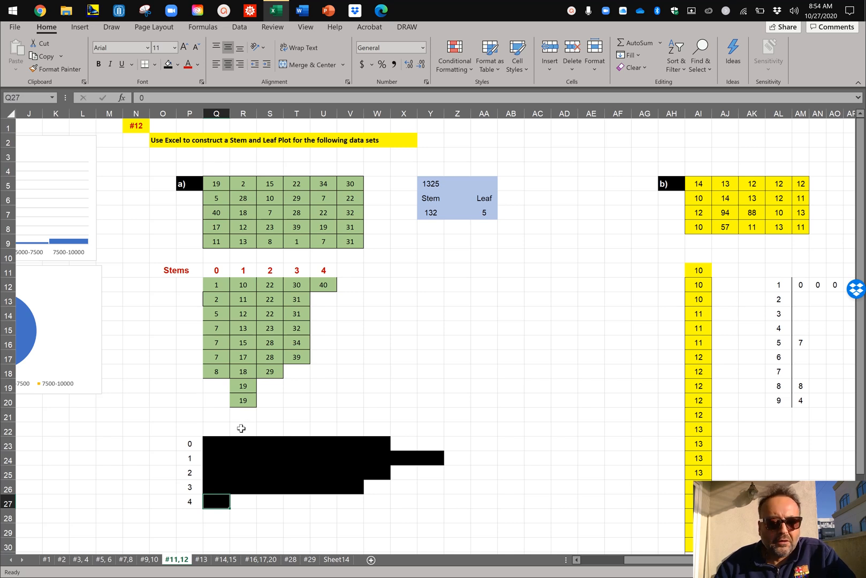
pyautogui.moveTo(247, 452)
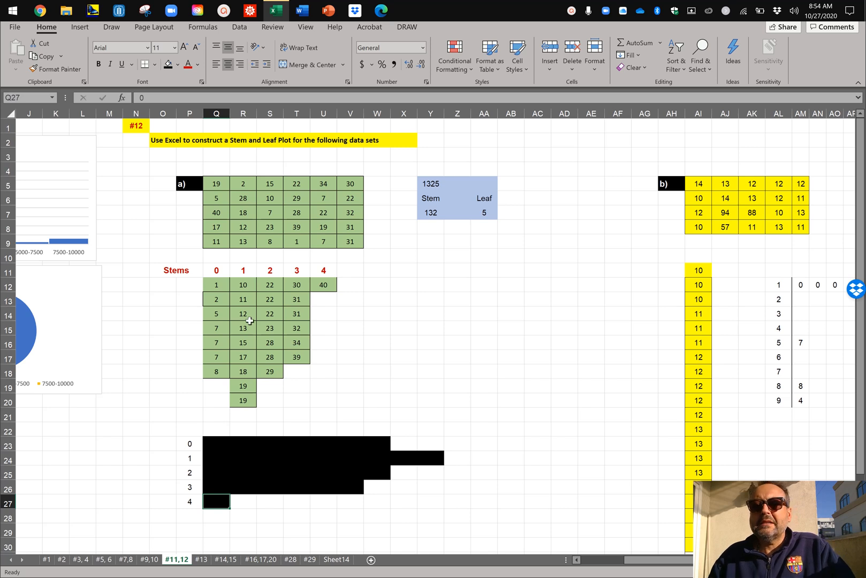
pyautogui.moveTo(317, 452)
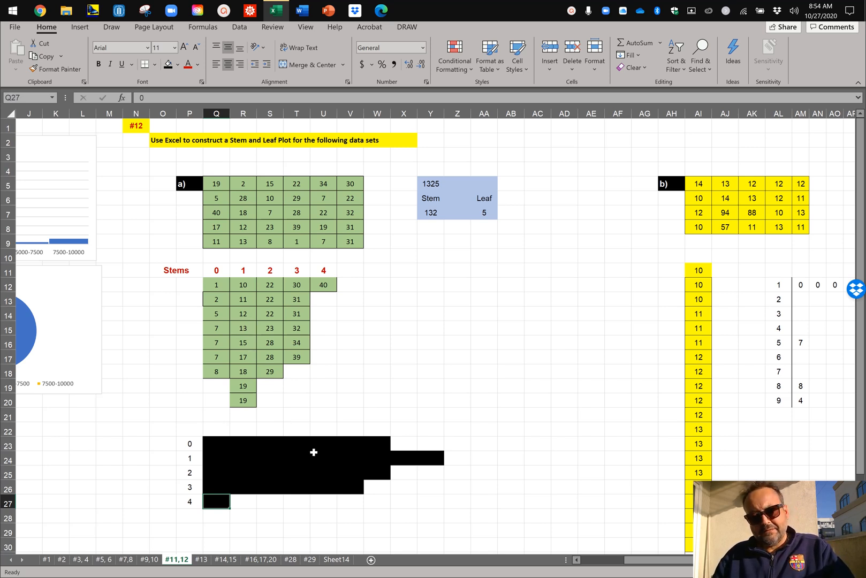
pyautogui.moveTo(381, 471)
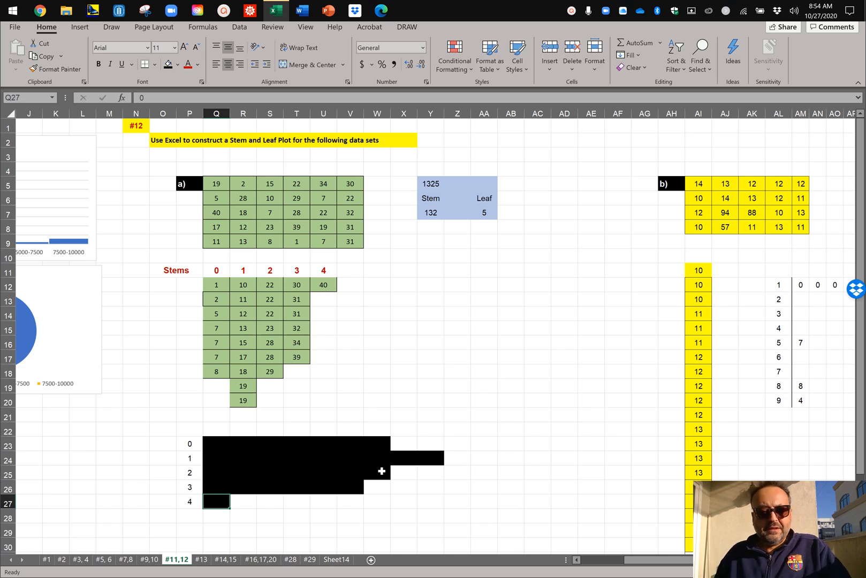
pyautogui.moveTo(636, 460)
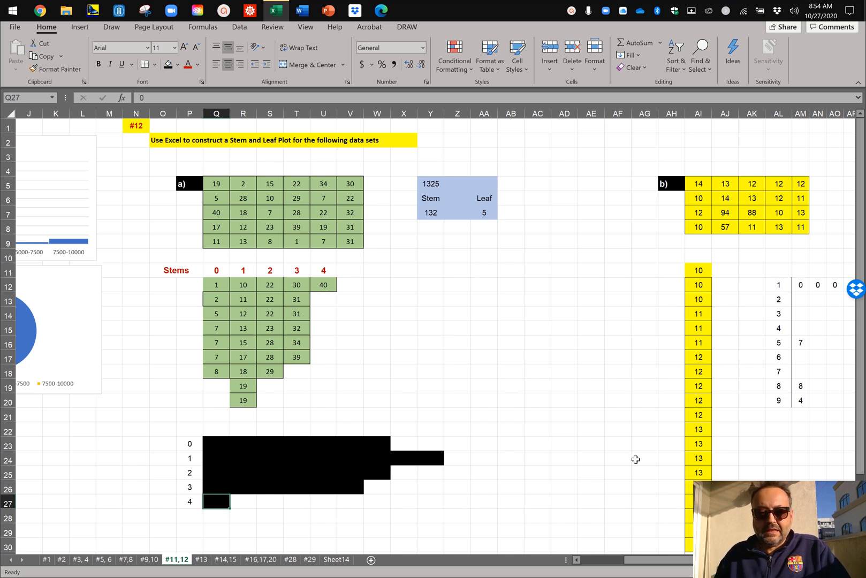
pyautogui.moveTo(688, 459)
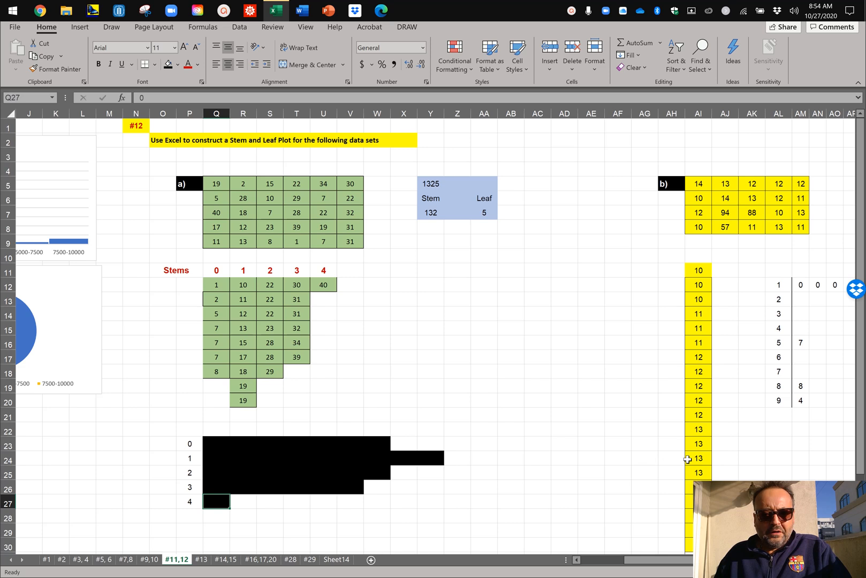
pyautogui.moveTo(458, 368)
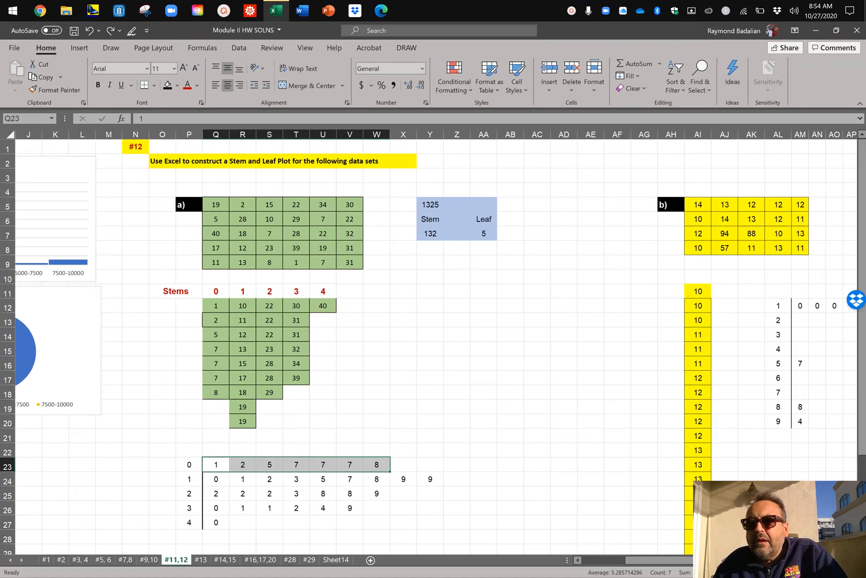
# Scroll right to view data set b) and its stem-and-leaf plot
pyautogui.hscroll(3)
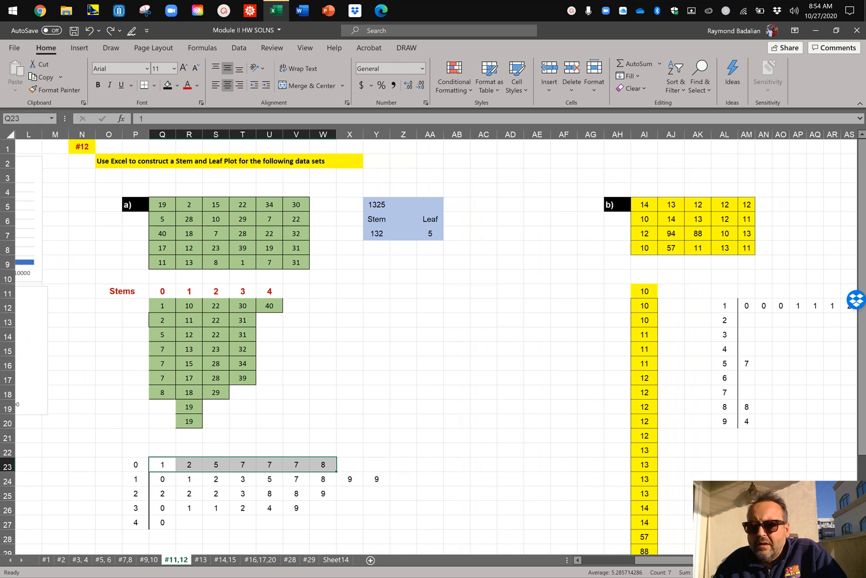
pyautogui.hscroll(3)
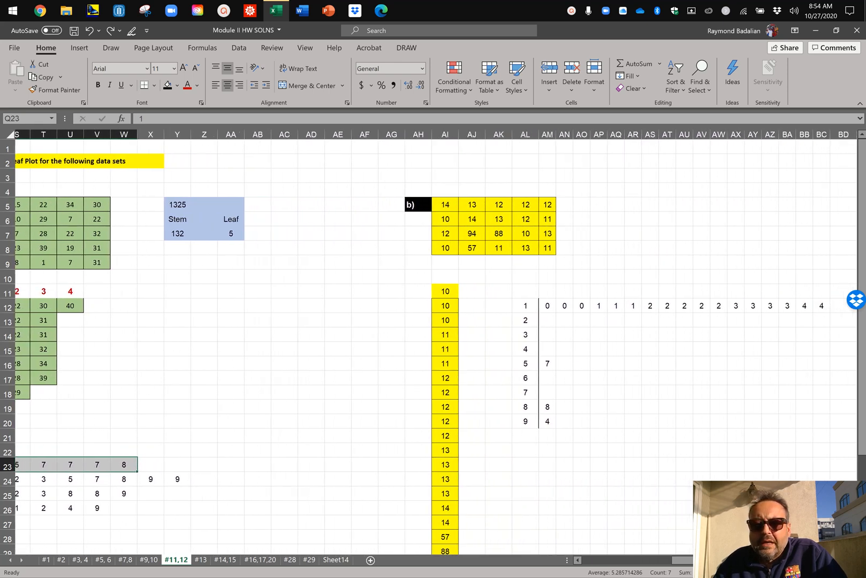
pyautogui.hscroll(3)
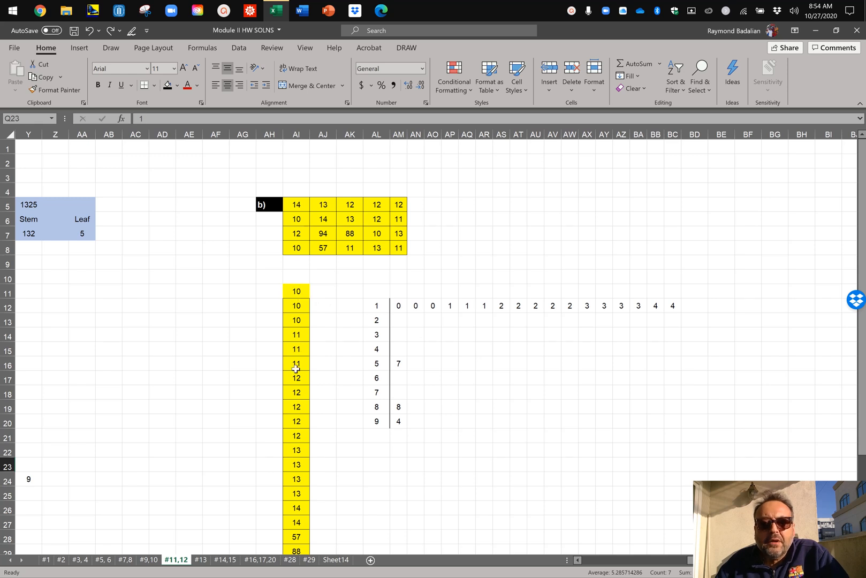
pyautogui.moveTo(289, 287)
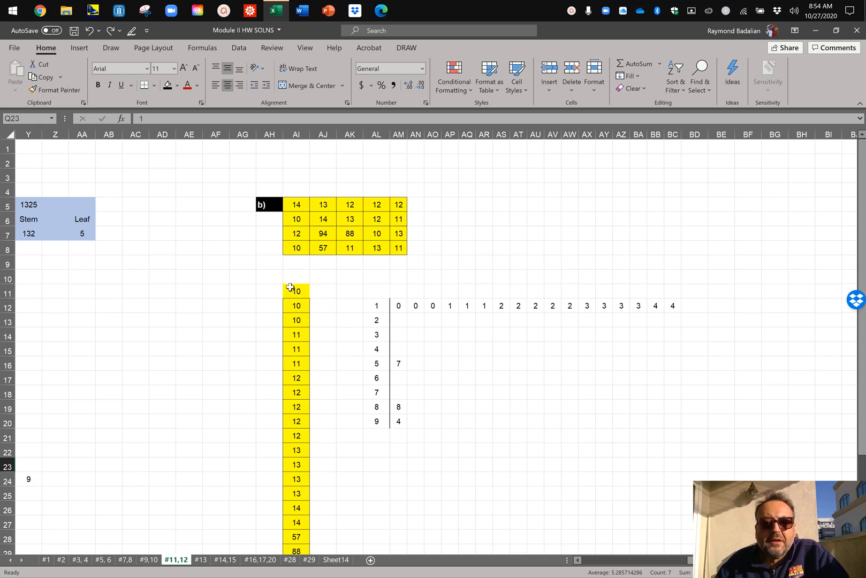
pyautogui.moveTo(287, 306)
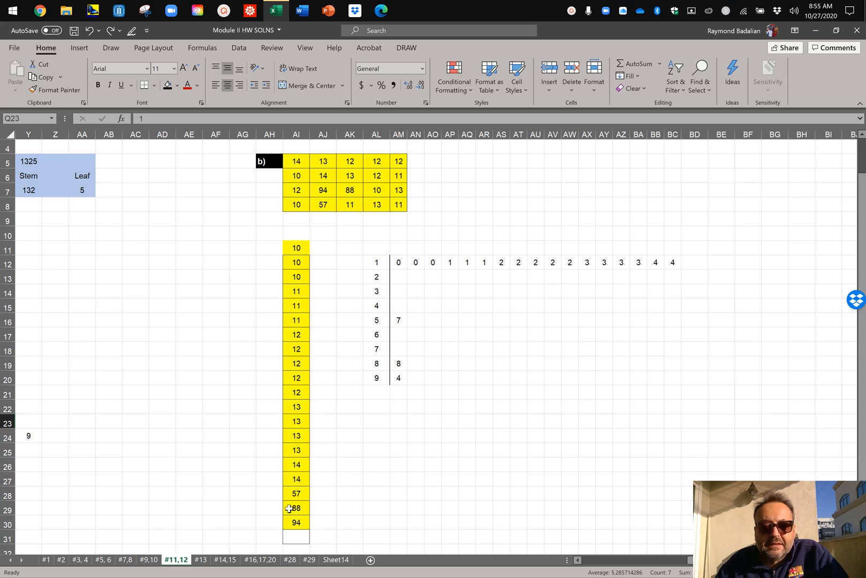
pyautogui.moveTo(362, 348)
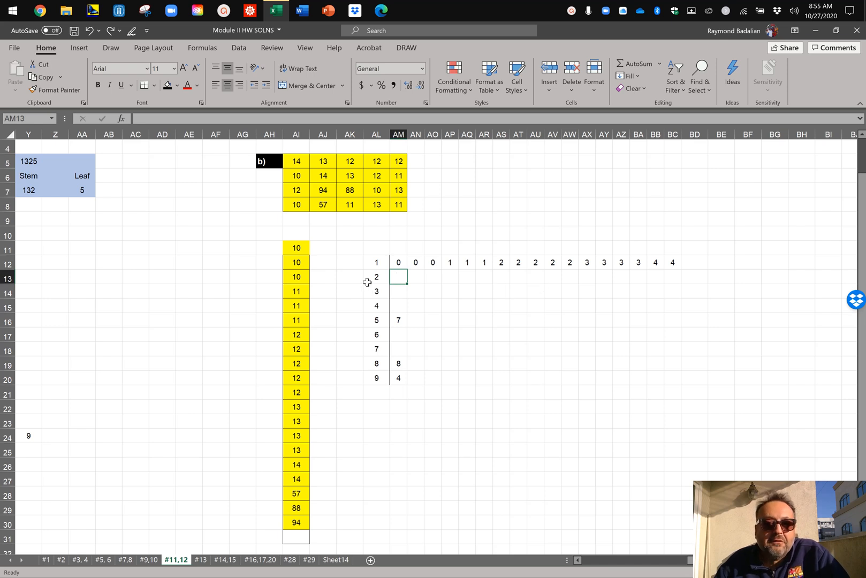
pyautogui.click(377, 306)
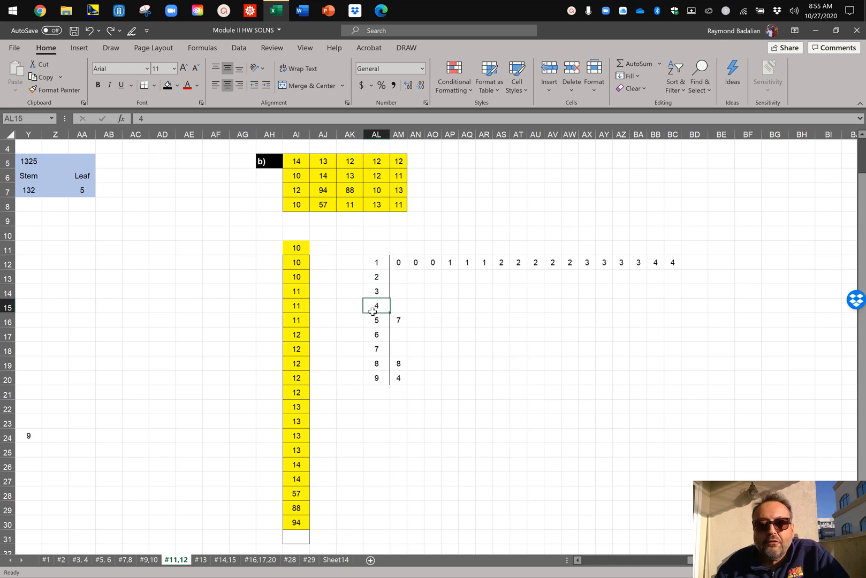
pyautogui.click(376, 321)
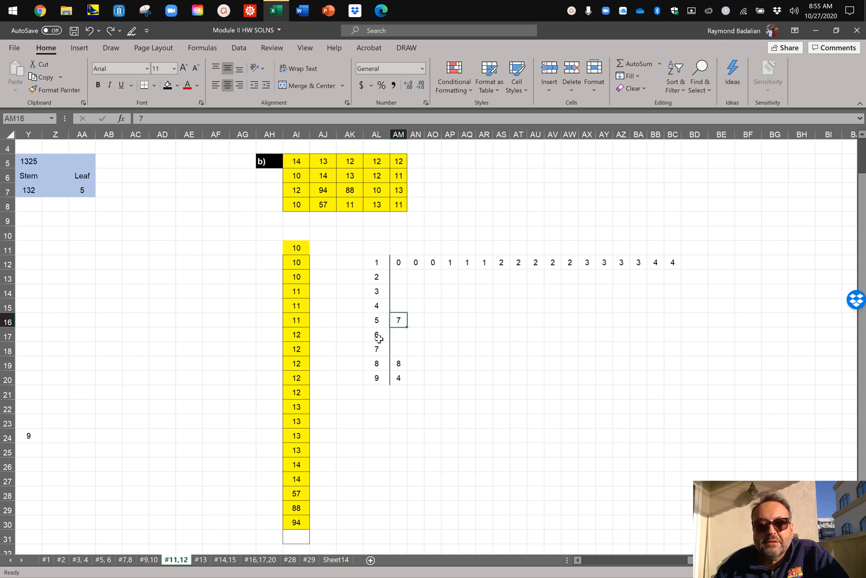
pyautogui.click(376, 349)
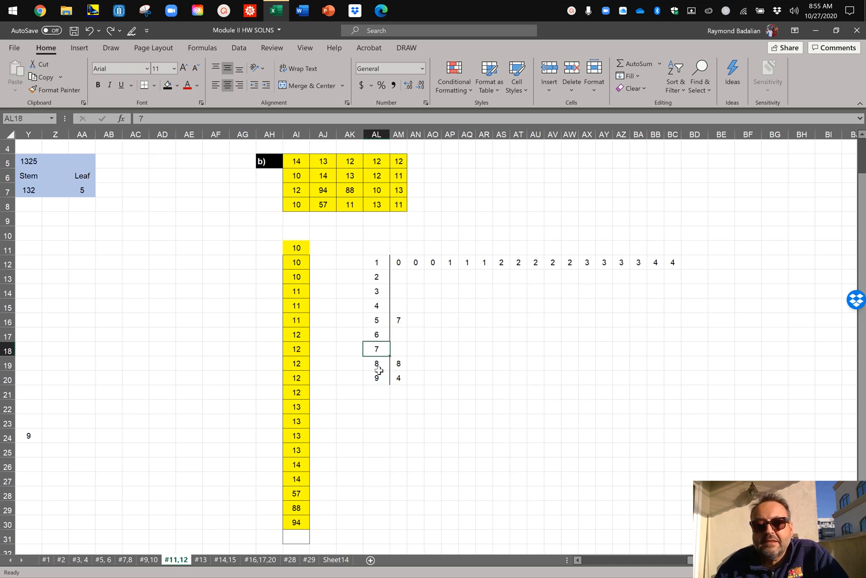
pyautogui.click(376, 378)
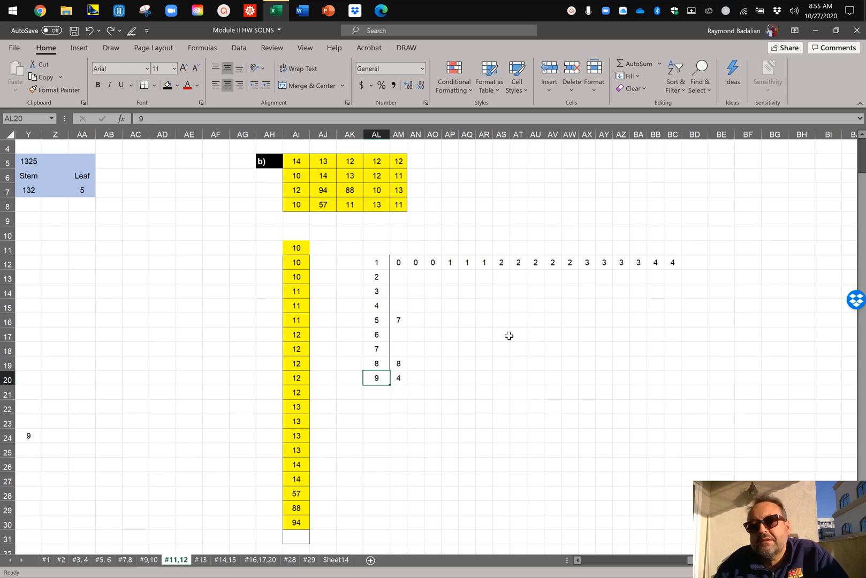
pyautogui.moveTo(521, 352)
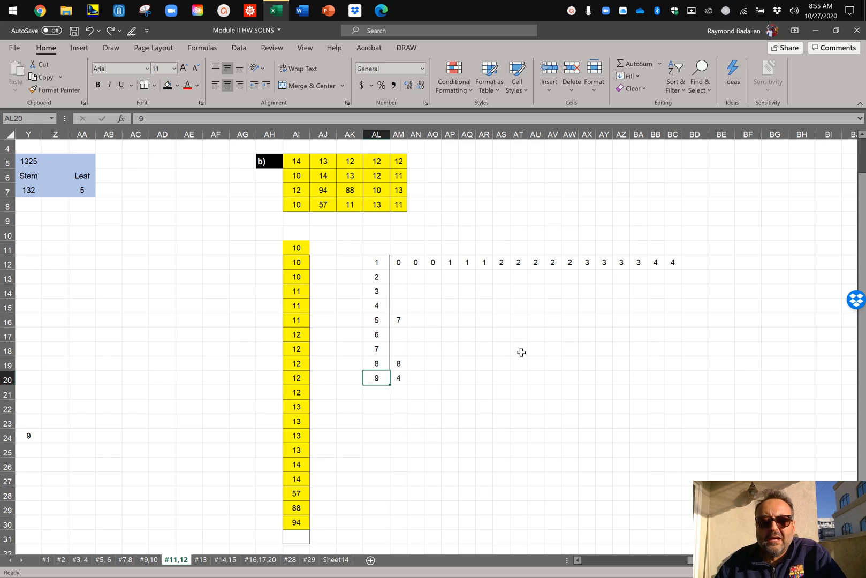